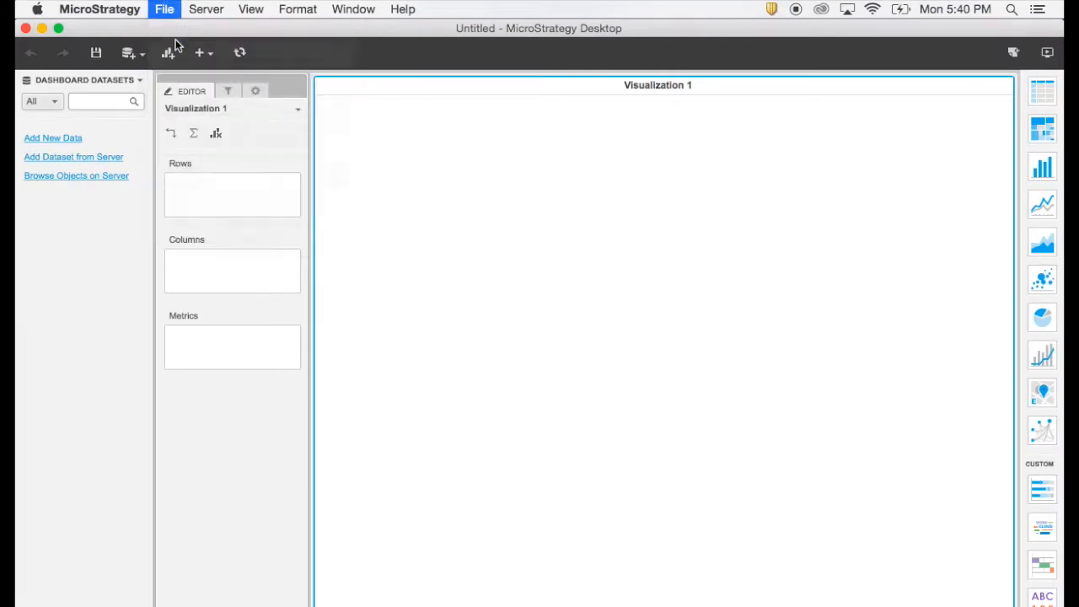
# - Open the file browser showing the Vitara folder with Retail Calendar Demo.mstr
pyautogui.click(165, 10)
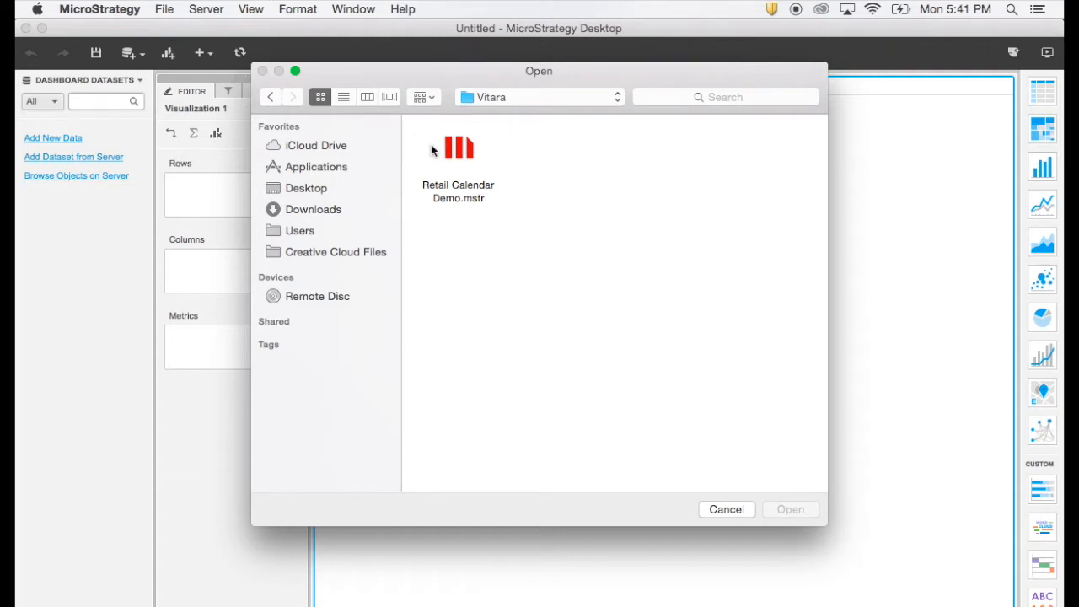
# - Open Retail Calendar Demo.mstr and filter Order Detail to March 24, 2012
pyautogui.doubleClick(458, 147)
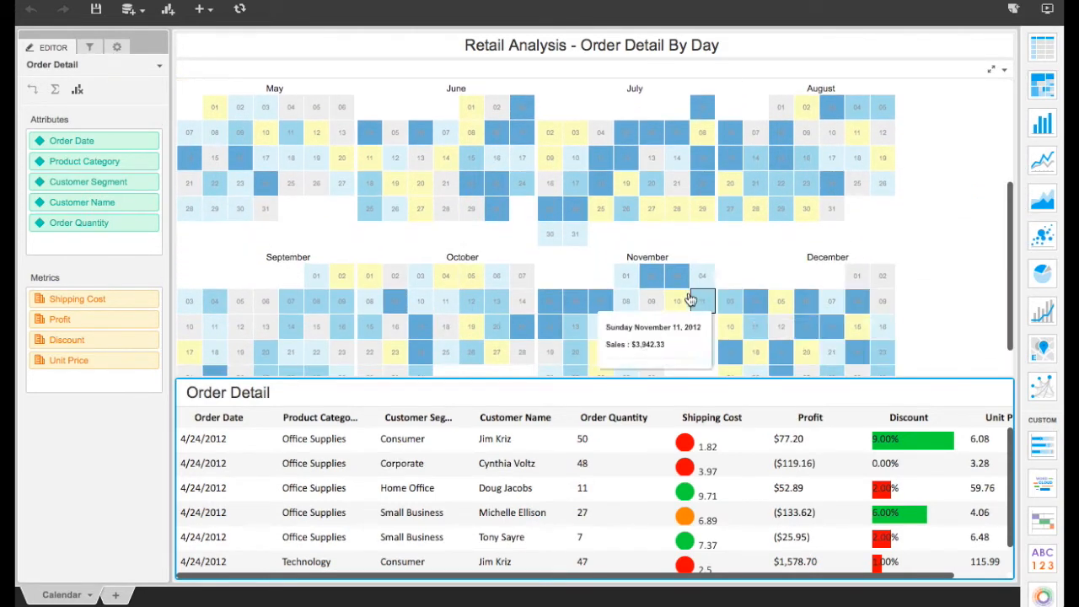
pyautogui.moveTo(575, 235)
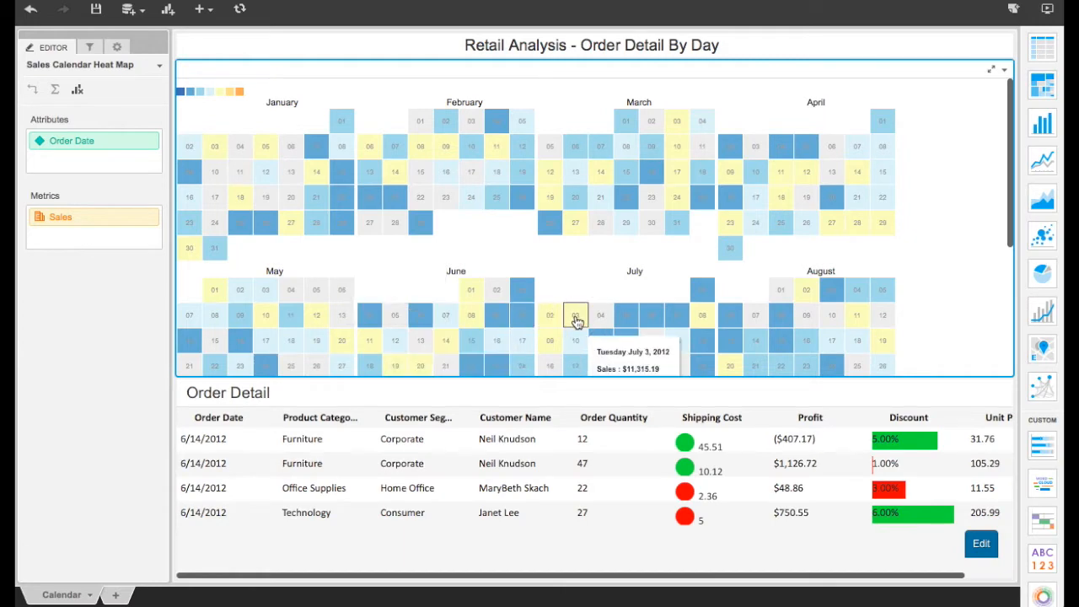
pyautogui.click(576, 315)
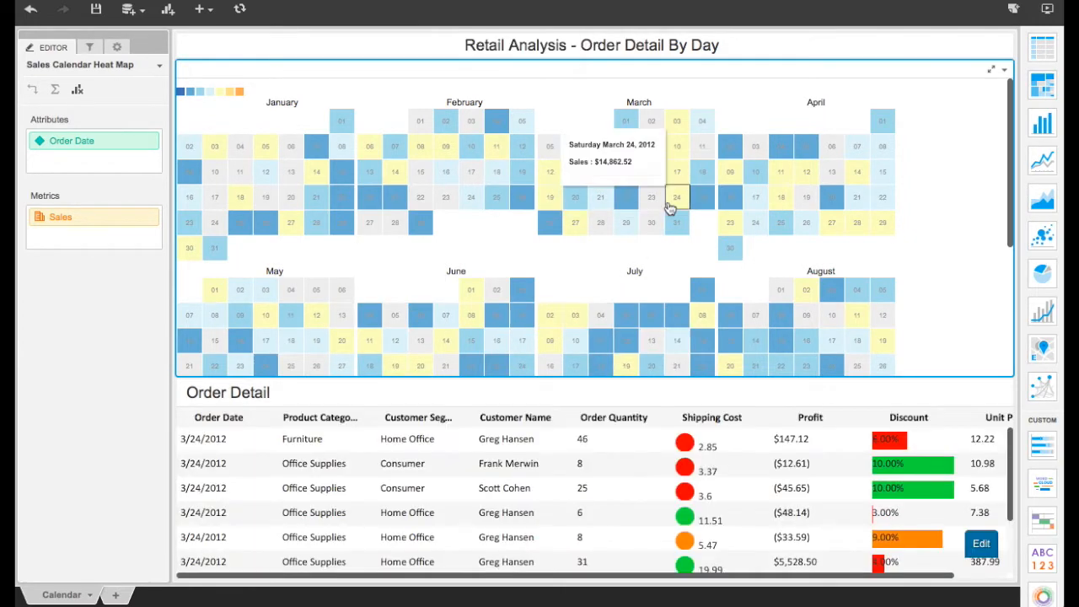
pyautogui.moveTo(962, 279)
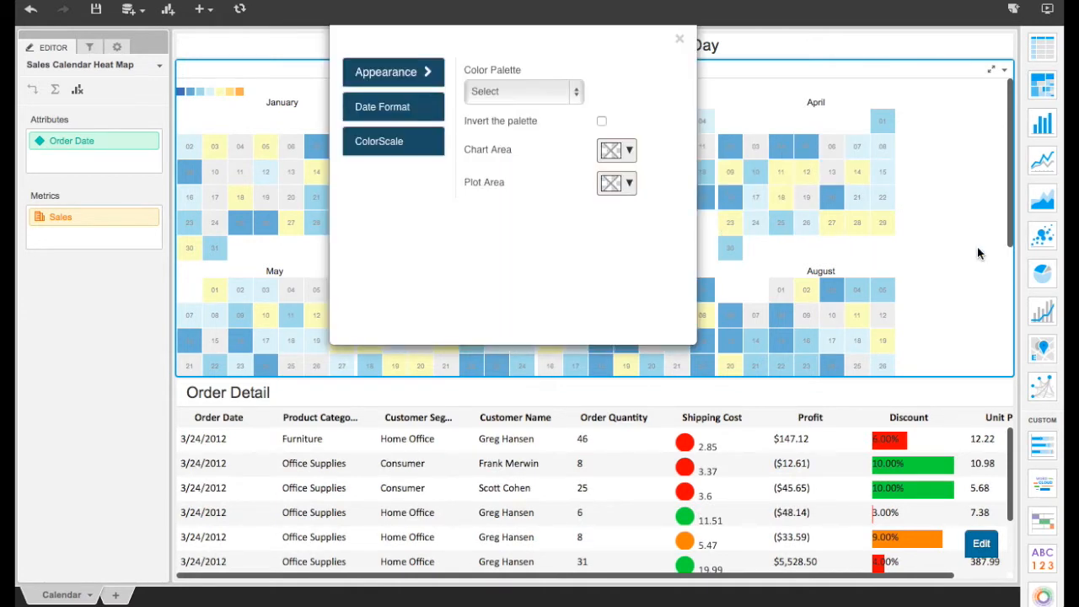
# - Set the heat map's Date Format domain to Week and reopen its settings
pyautogui.click(387, 107)
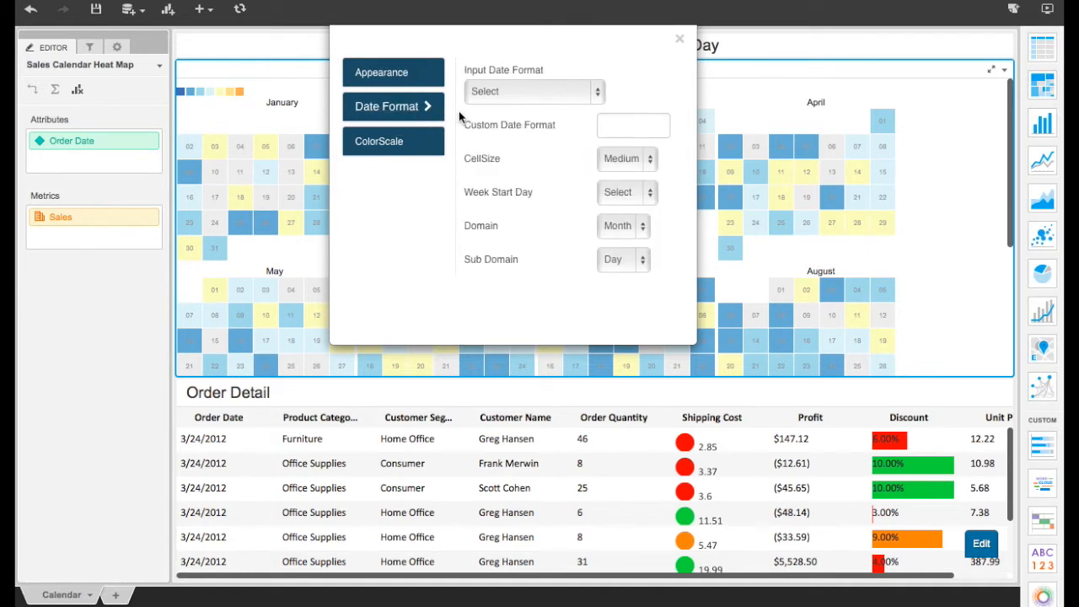
pyautogui.moveTo(485, 222)
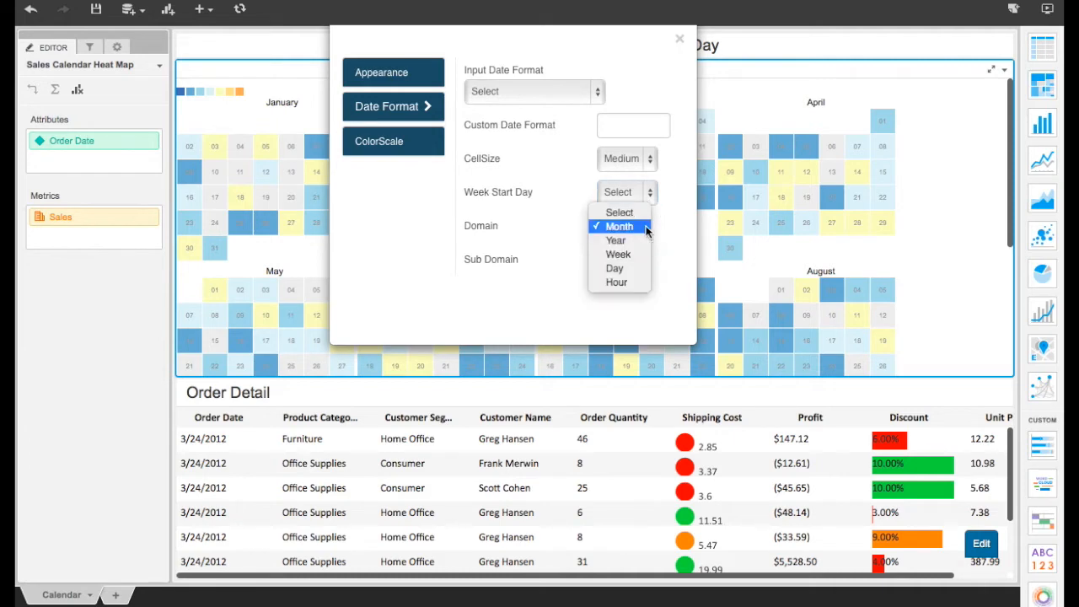
pyautogui.click(618, 254)
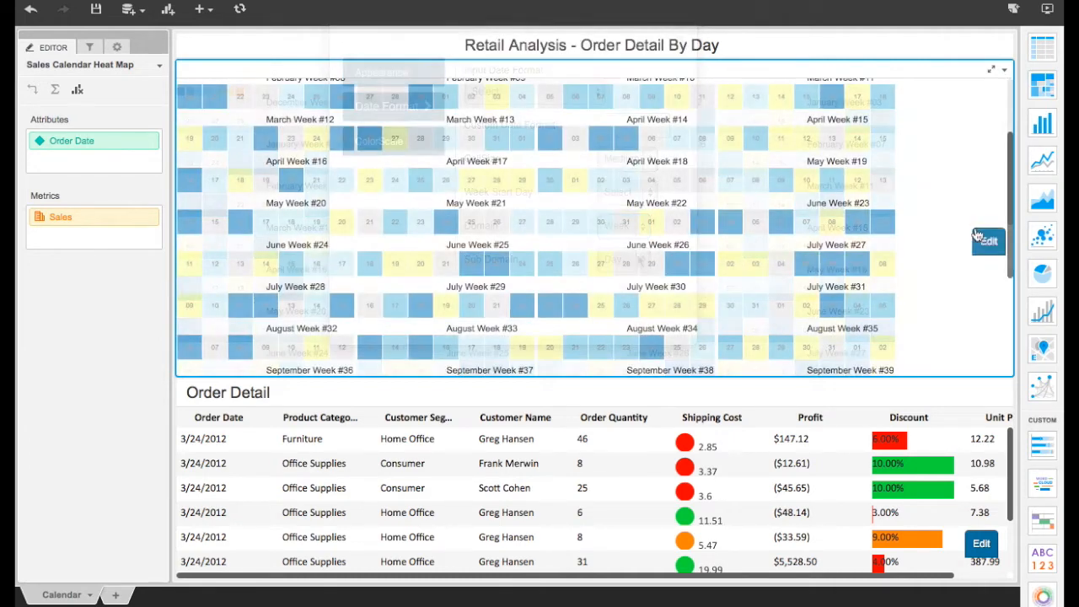
pyautogui.click(988, 240)
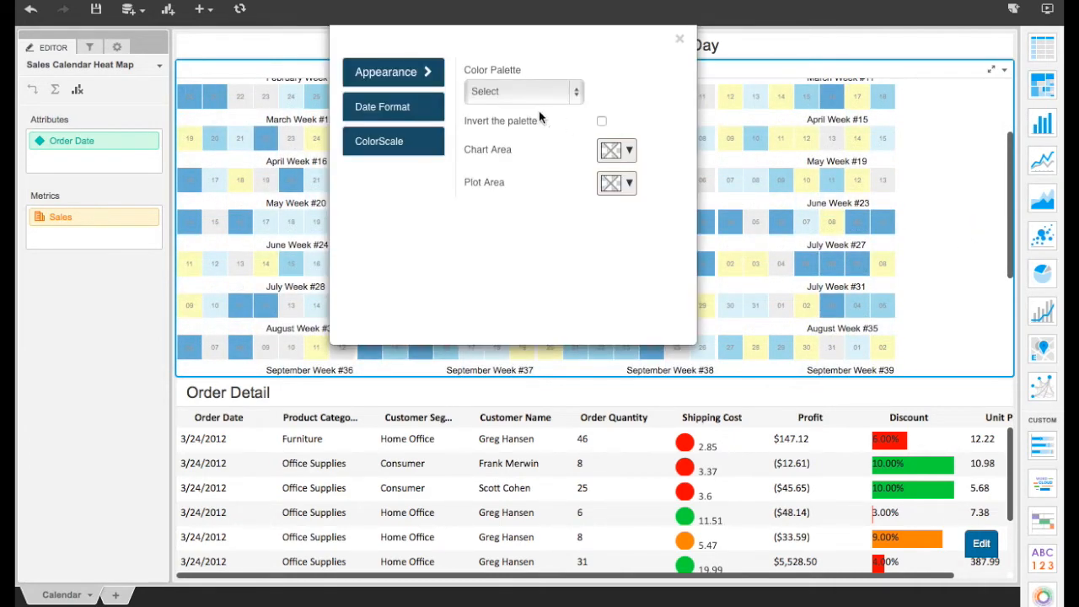
# - Use the Greys color palette, review ColorScale, and set Domain back to Month
pyautogui.click(519, 91)
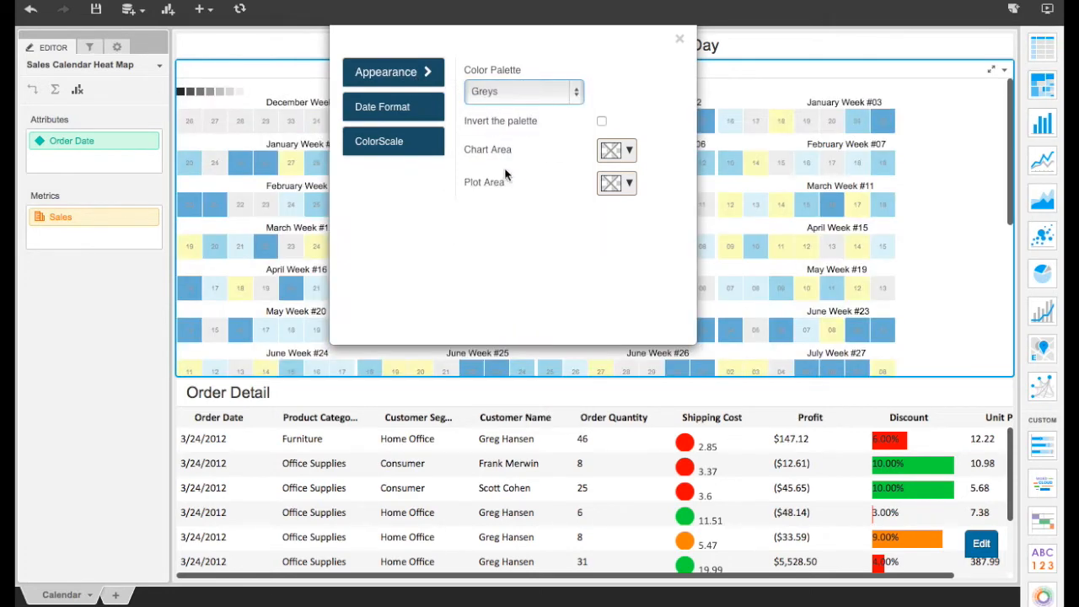
pyautogui.click(387, 107)
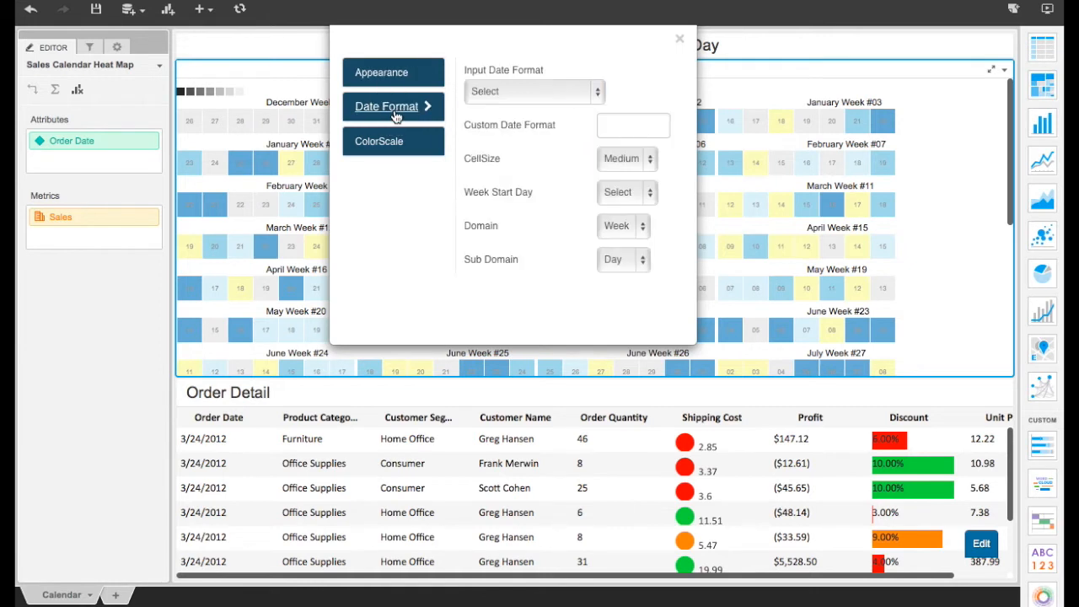
pyautogui.click(382, 141)
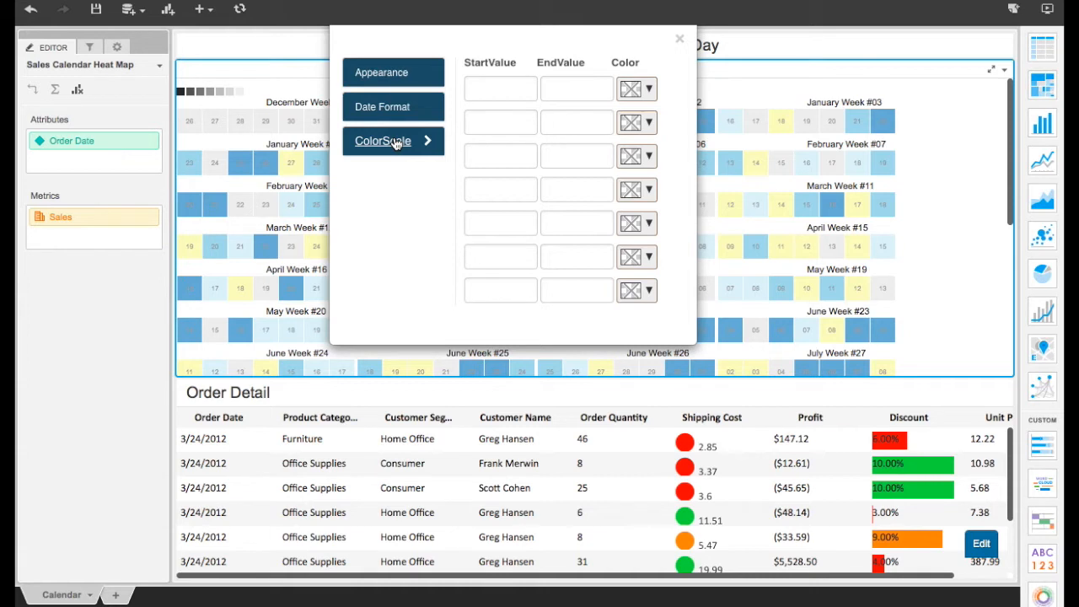
pyautogui.click(387, 107)
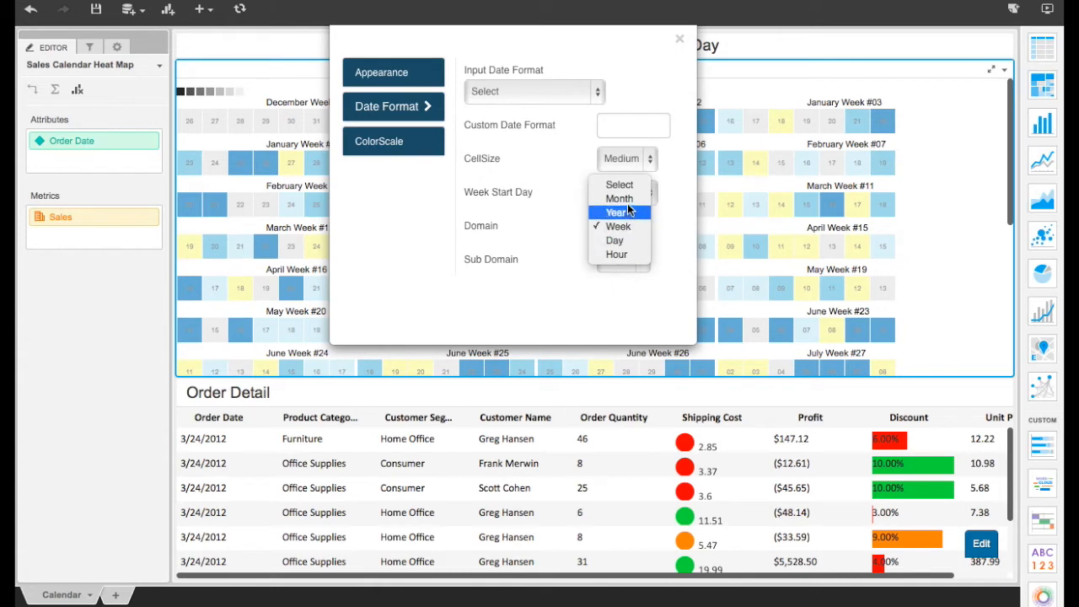
pyautogui.click(619, 198)
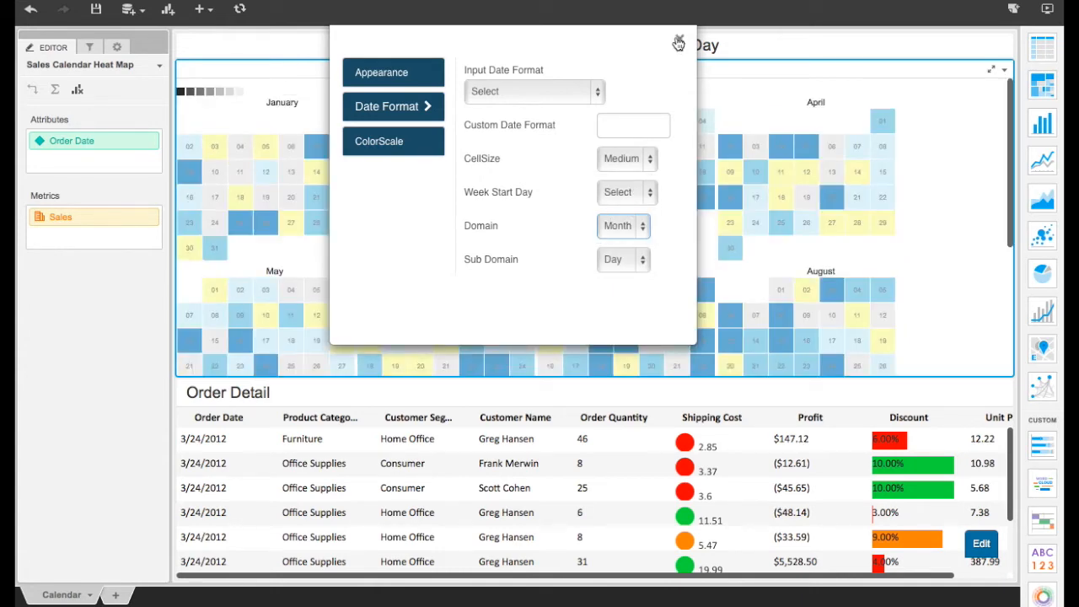
# - Close the heat map editor and filter Order Detail to April 25, 2012
pyautogui.click(679, 43)
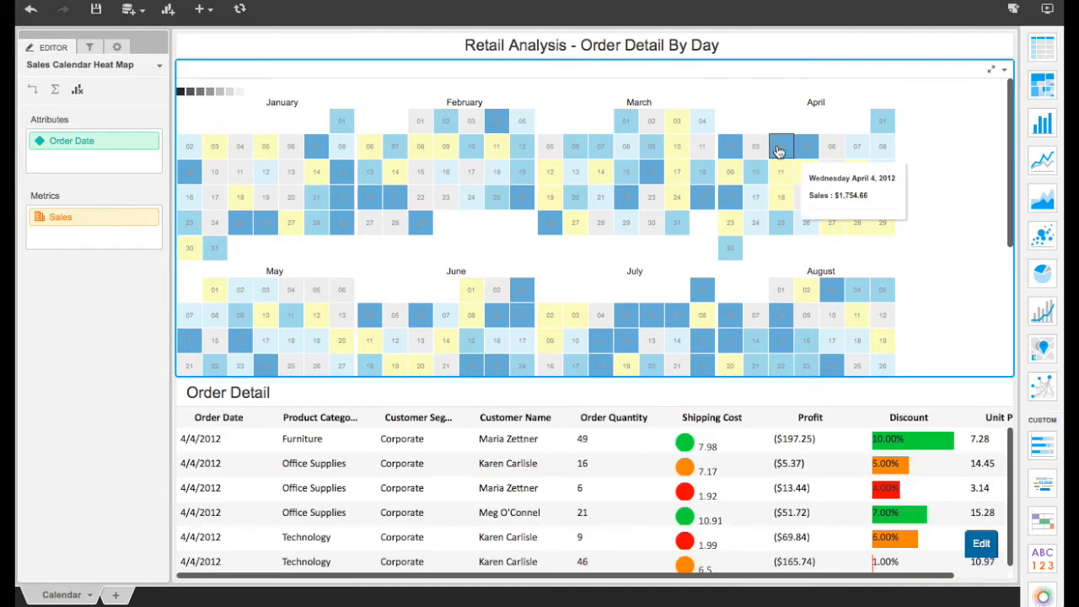
pyautogui.click(780, 223)
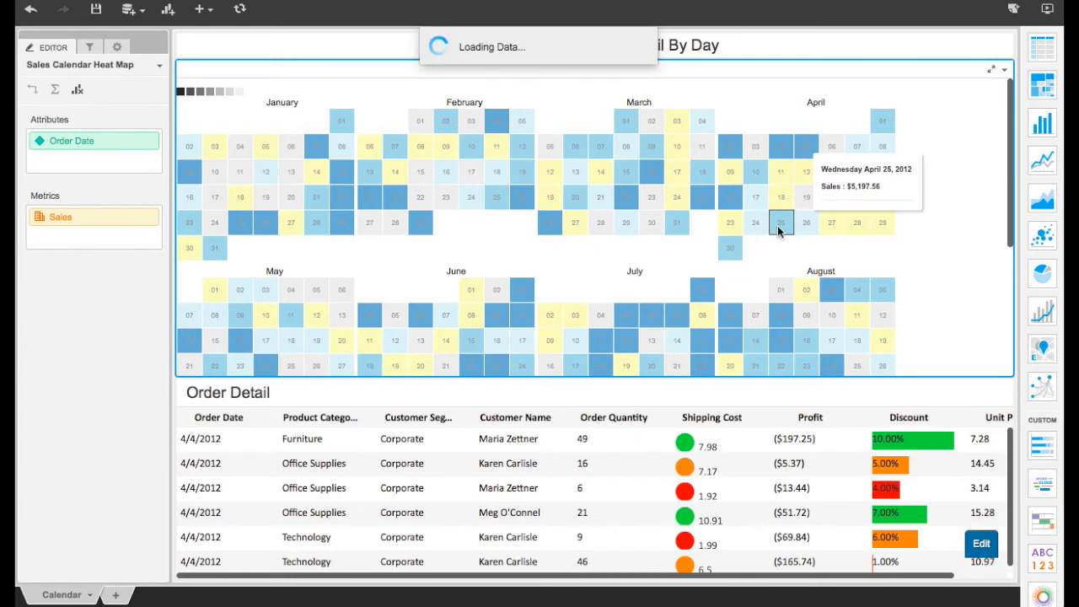
pyautogui.click(781, 222)
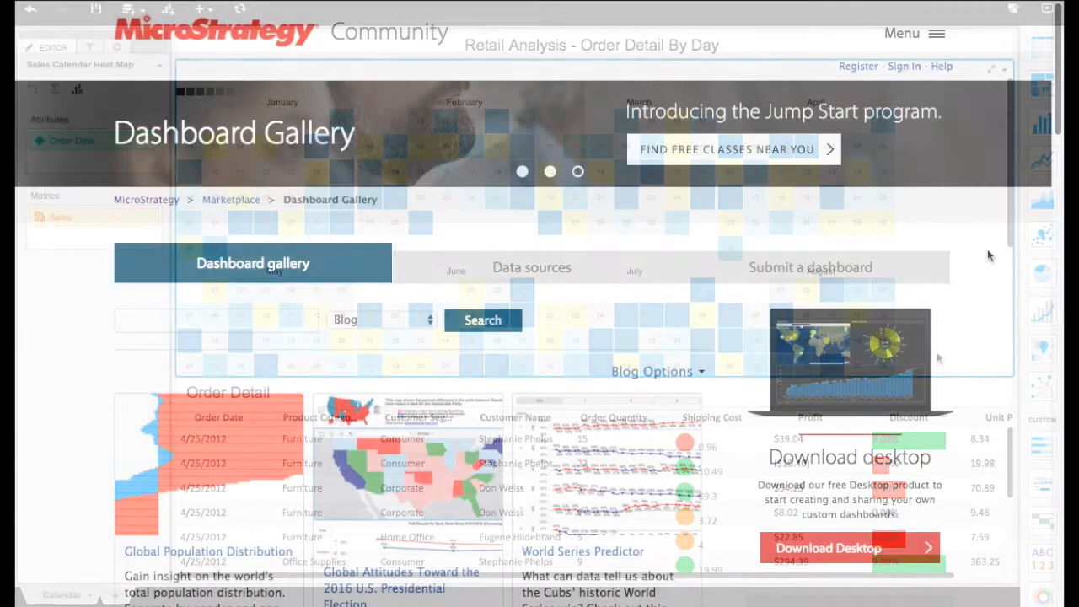
pyautogui.scroll(-3)
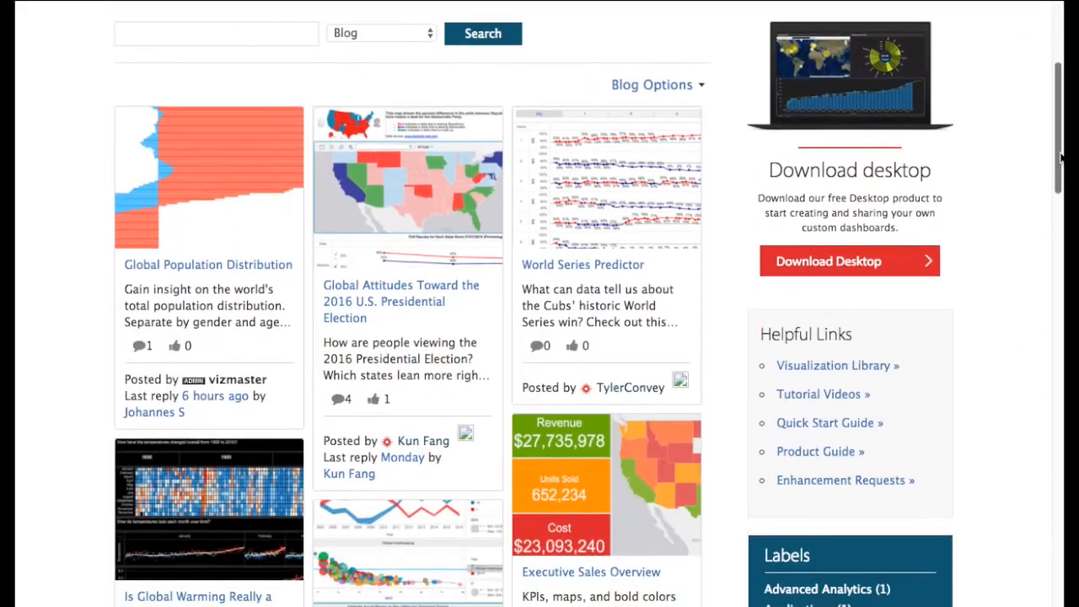
pyautogui.scroll(-3)
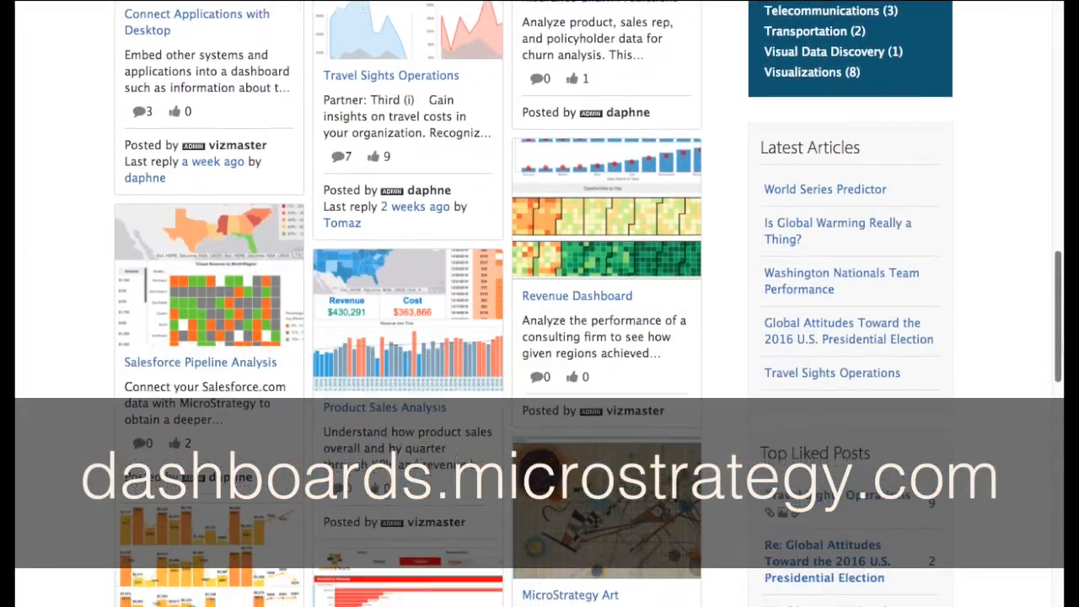
pyautogui.scroll(-3)
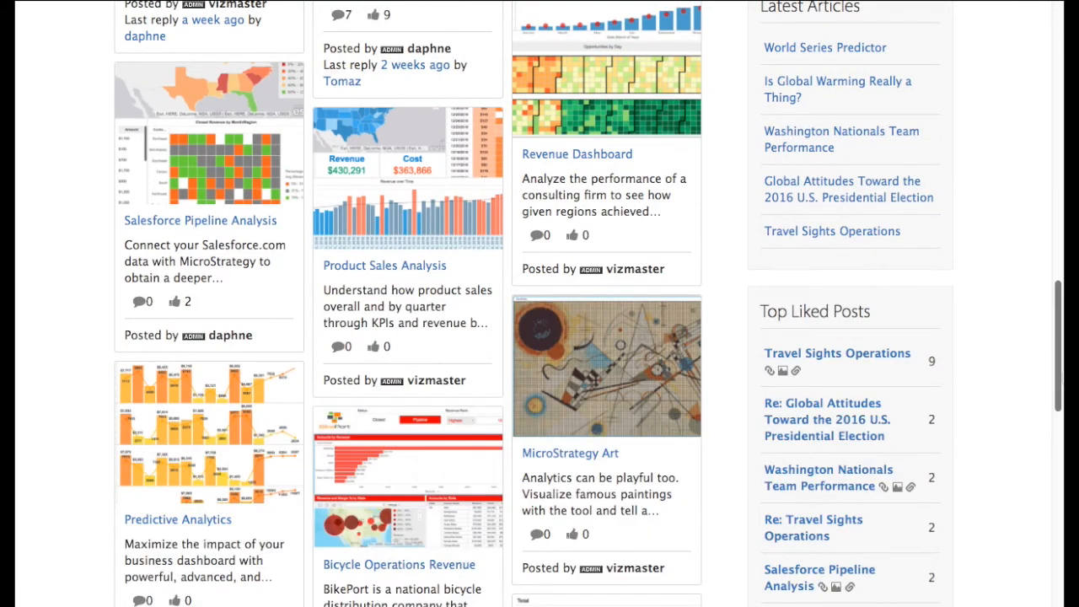